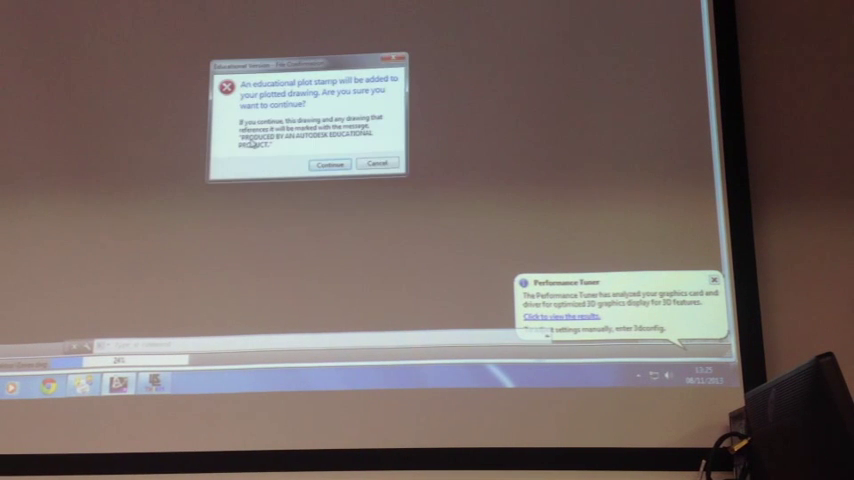
- Continue past the educational plot stamp warning to reach the eave detail drawing
{"action": "left_click", "coordinate": [328, 164]}
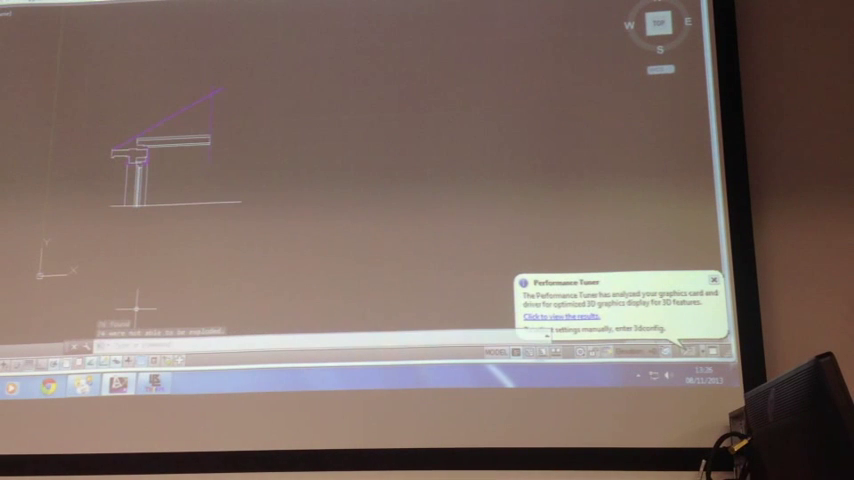
{"action": "mouse_move", "coordinate": [244, 244]}
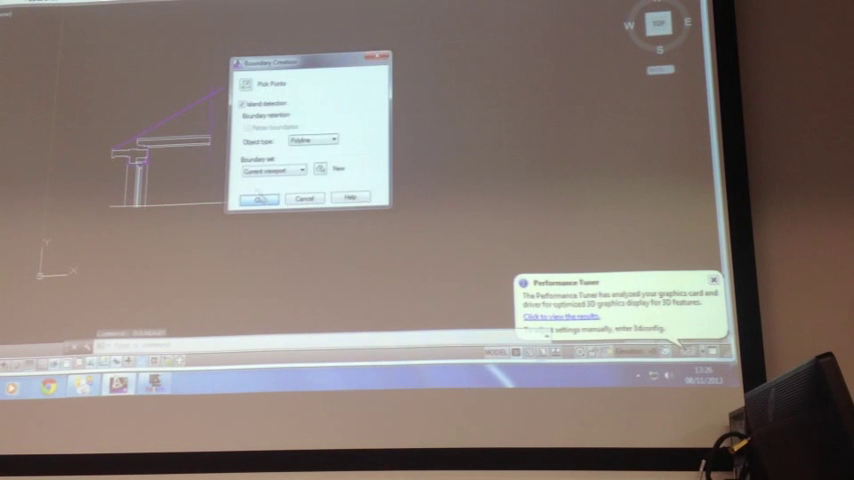
- Pick points inside the enclosed areas of the eave detail to create boundaries
{"action": "left_click", "coordinate": [260, 198]}
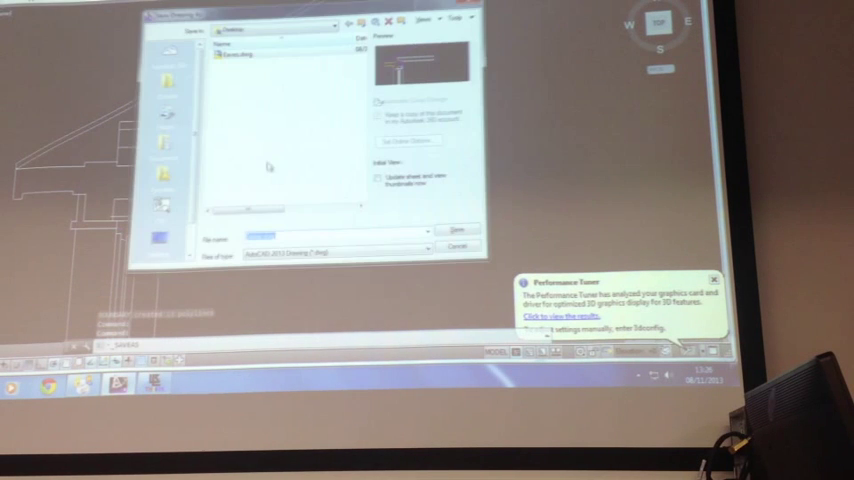
- Save the eave drawing as a DXF over the existing desktop file, confirming the replacement
{"action": "left_click", "coordinate": [428, 248]}
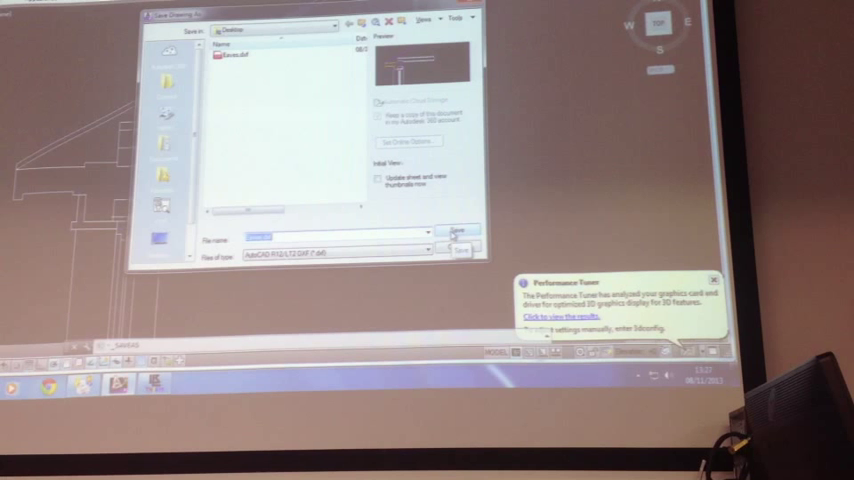
{"action": "left_click", "coordinate": [458, 232]}
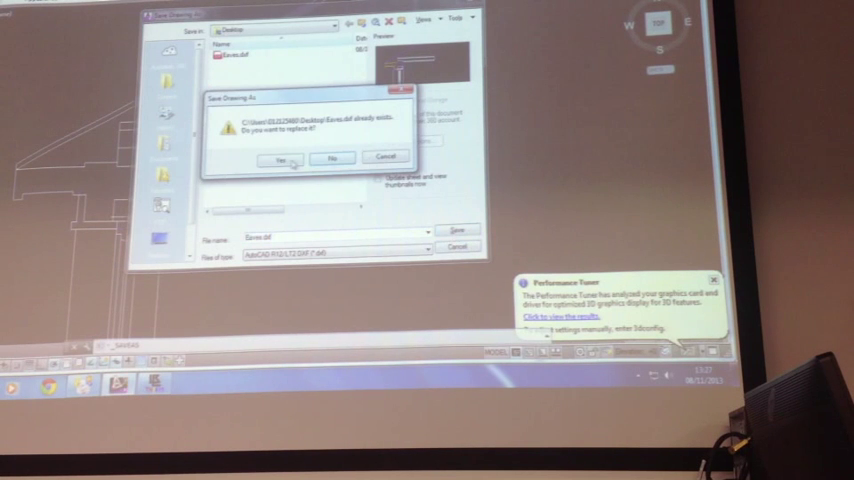
{"action": "left_click", "coordinate": [280, 158]}
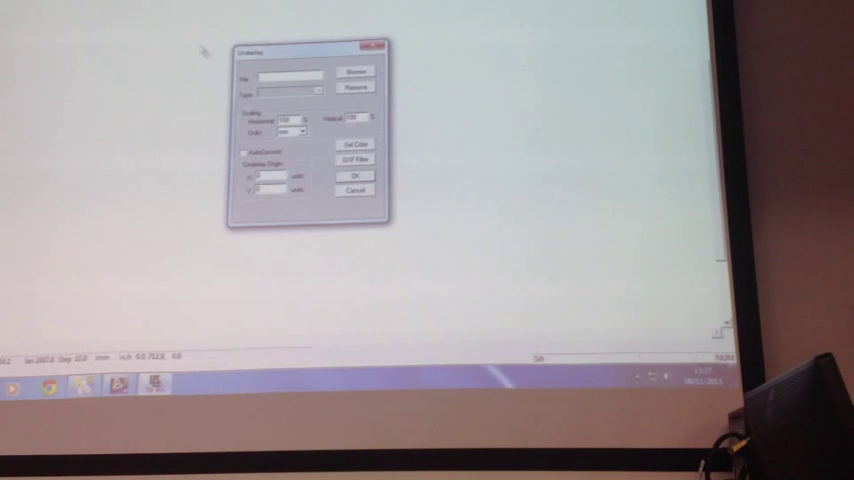
- Import the saved DXF as an underlay with auto-convert to polygons and accept the conversion message
{"action": "left_click", "coordinate": [356, 72]}
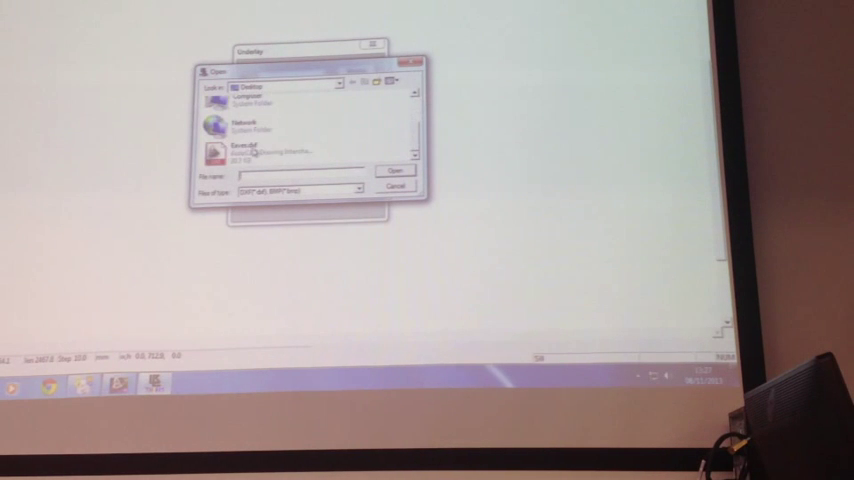
{"action": "left_click", "coordinate": [392, 170]}
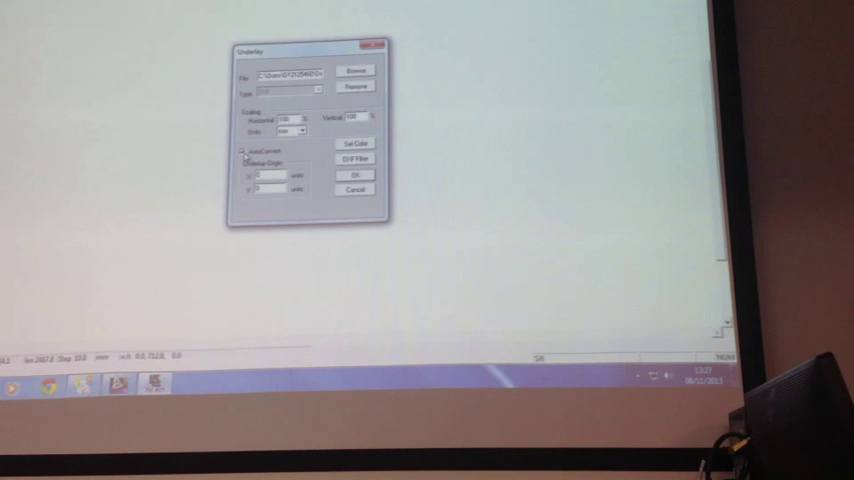
{"action": "left_click", "coordinate": [356, 176]}
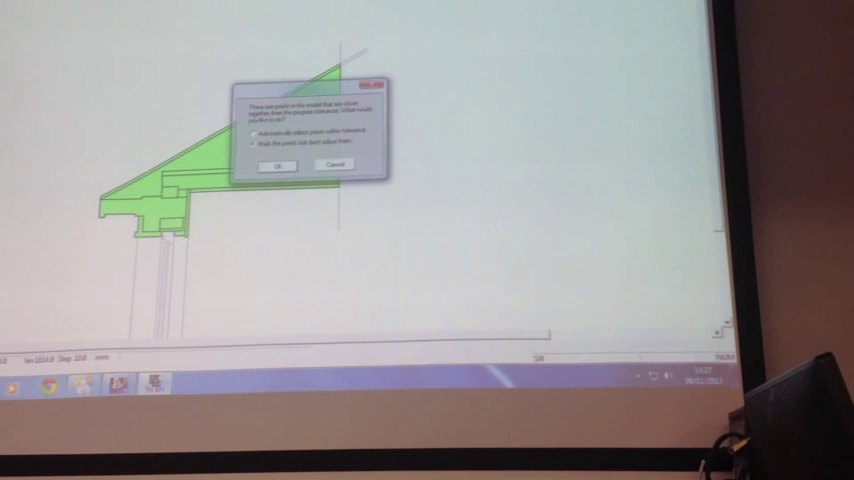
{"action": "left_click", "coordinate": [276, 164]}
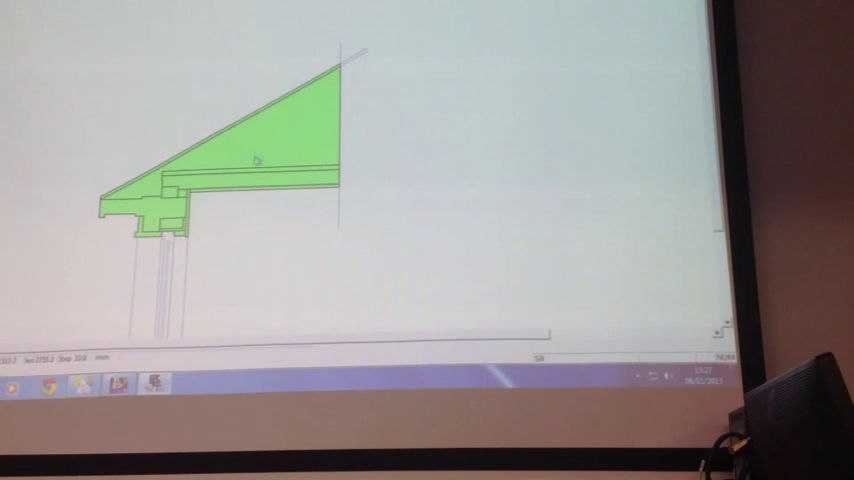